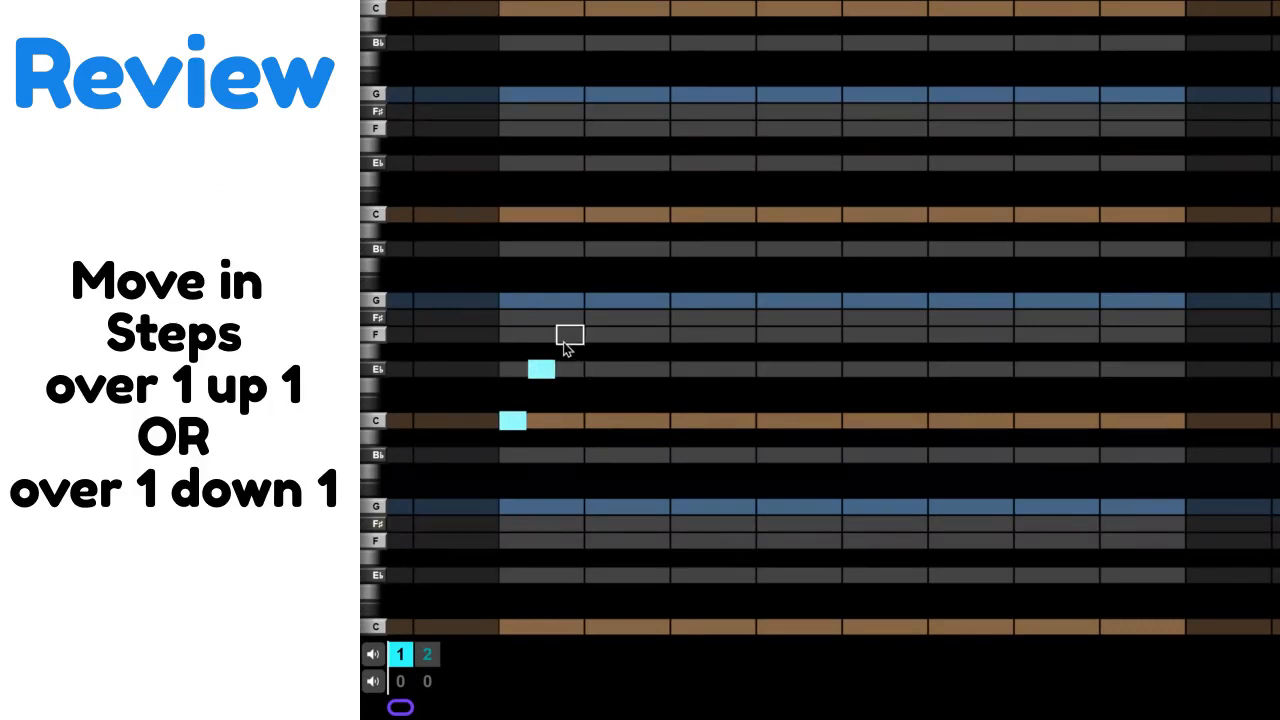
Place F, C, C, a leap up to G, and G after high C, removing a stray stacked note
click(598, 370)
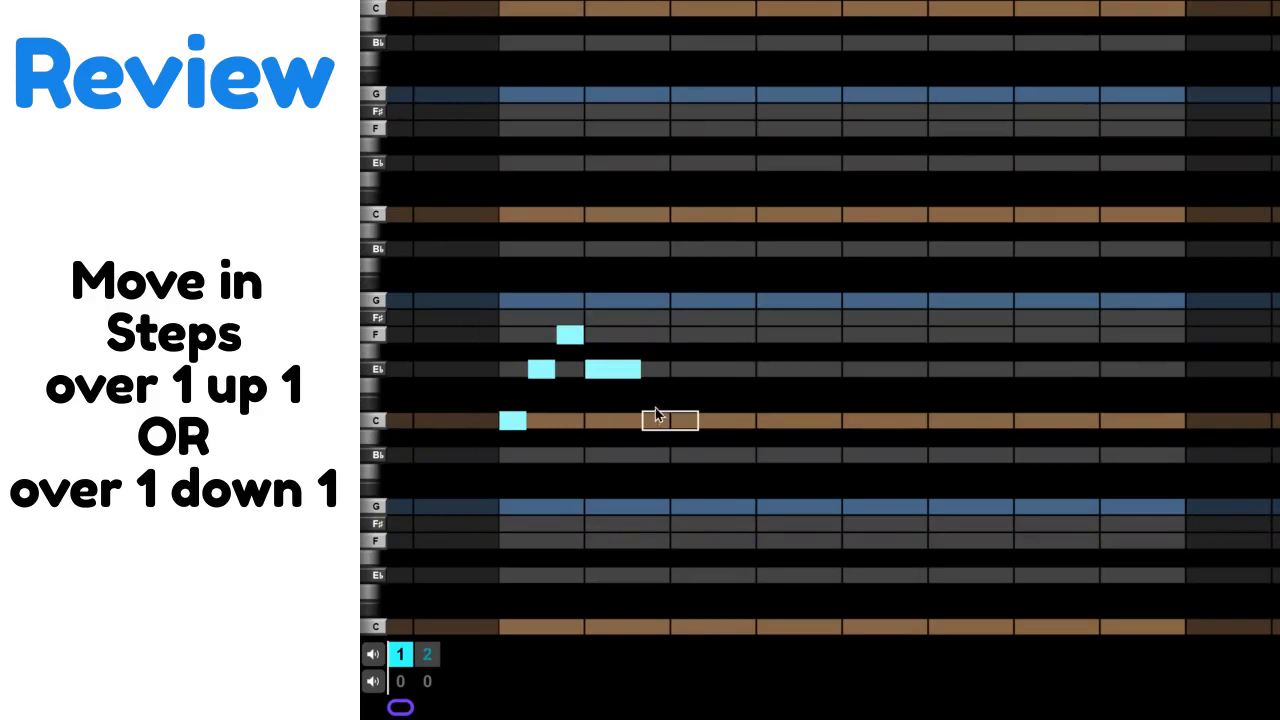
click(655, 420)
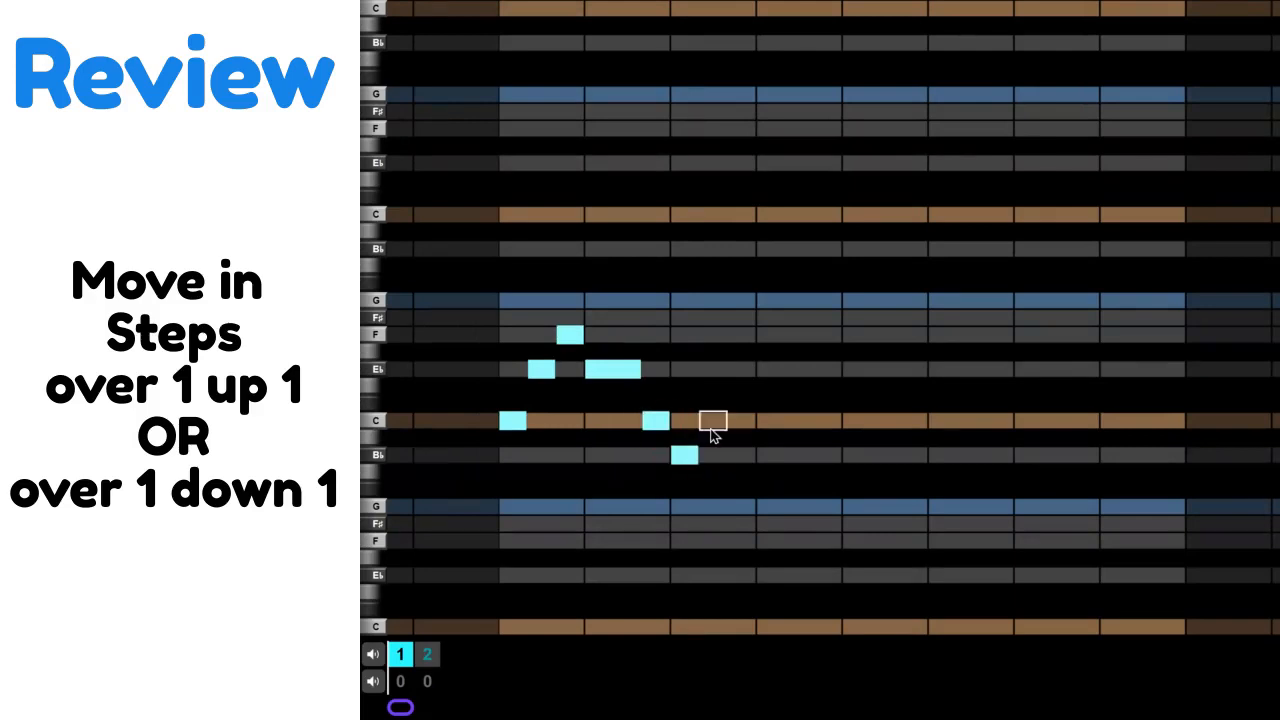
click(713, 420)
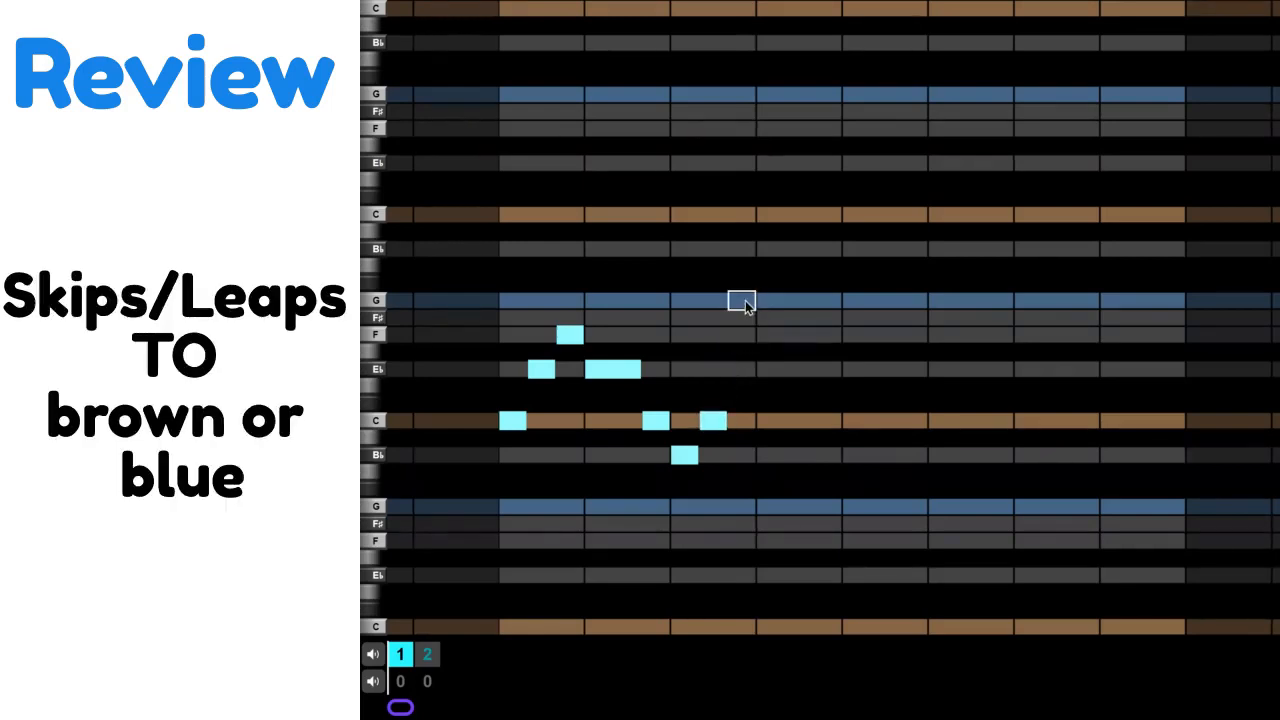
click(743, 302)
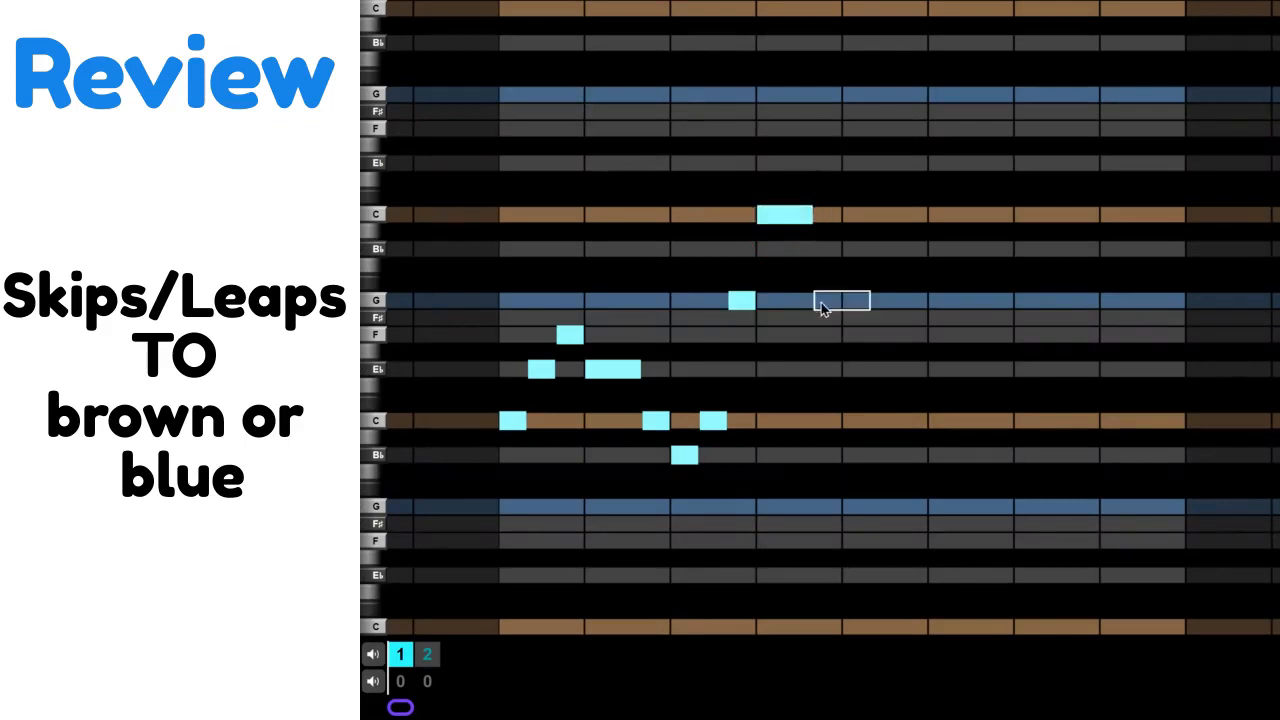
click(830, 303)
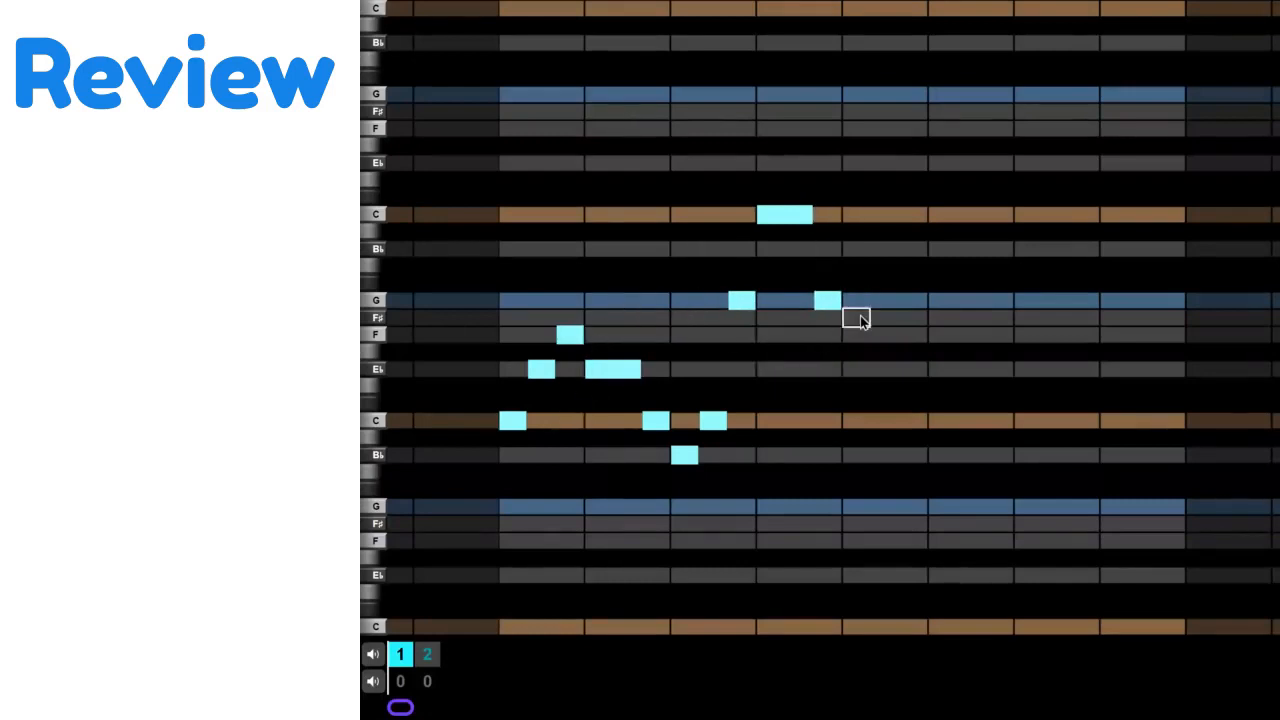
click(825, 310)
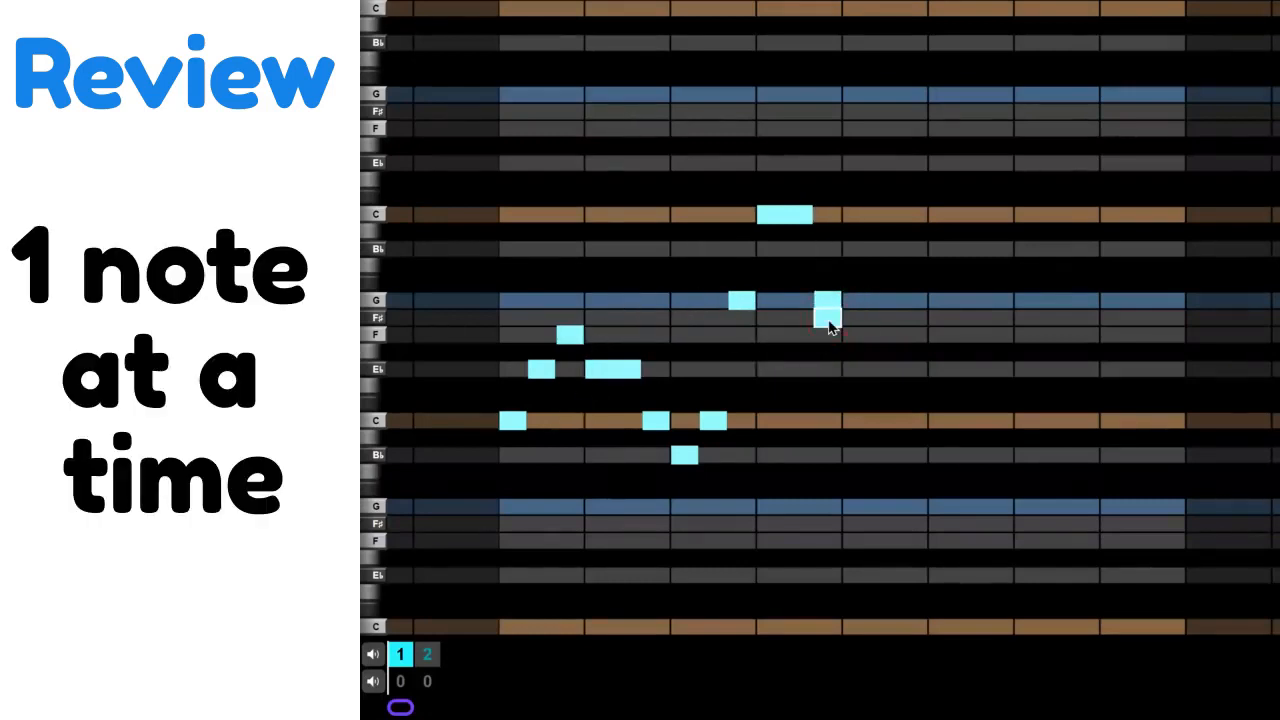
click(828, 315)
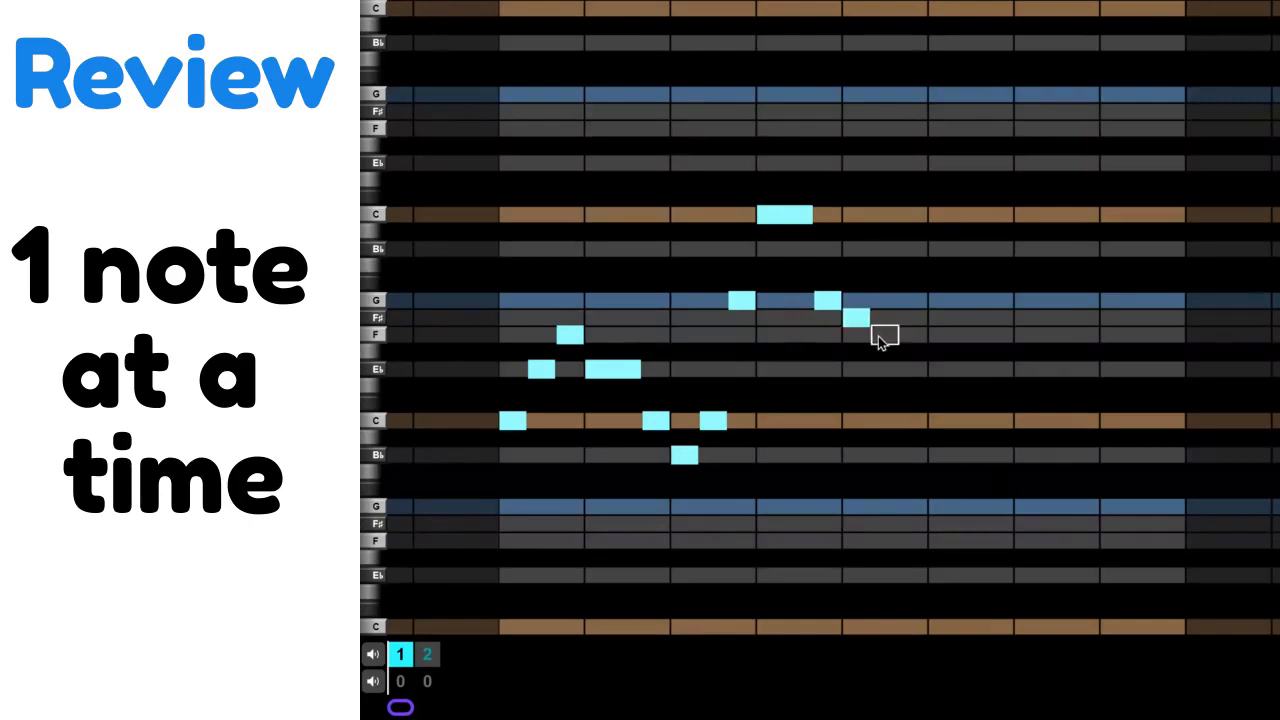
Add a step down to F, a C after the long E♭, then a long B♭
click(875, 320)
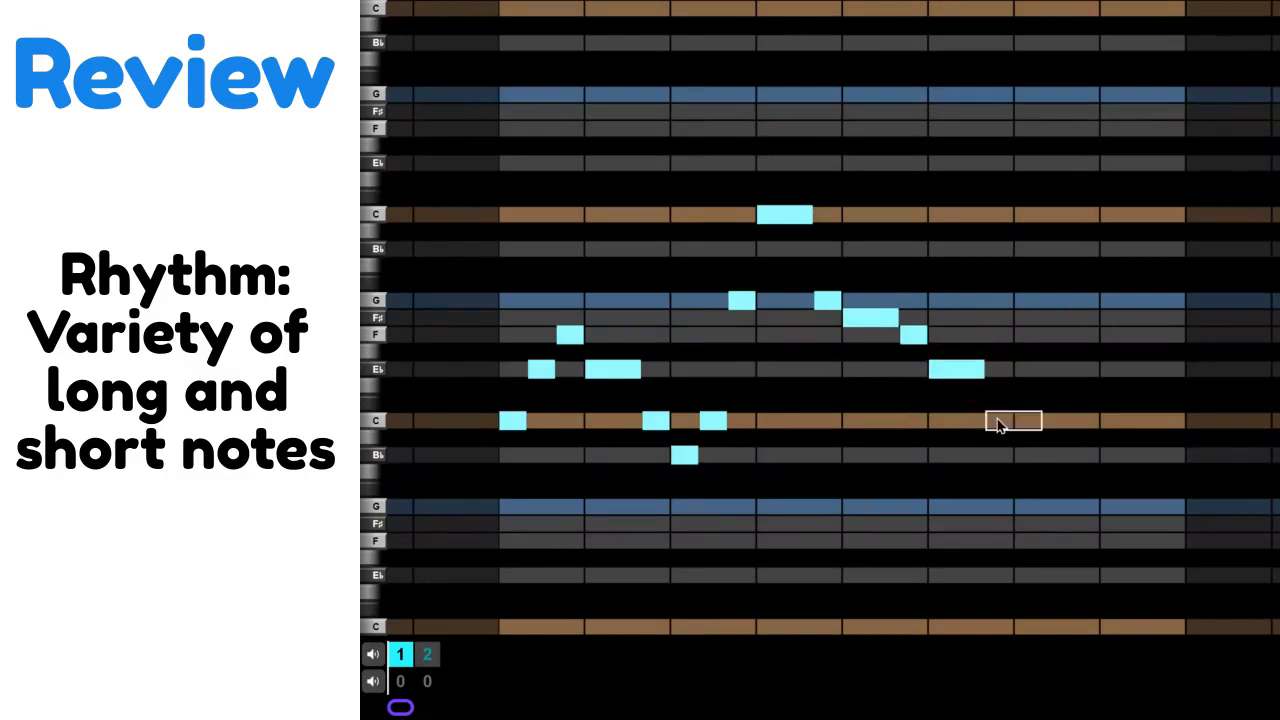
click(992, 420)
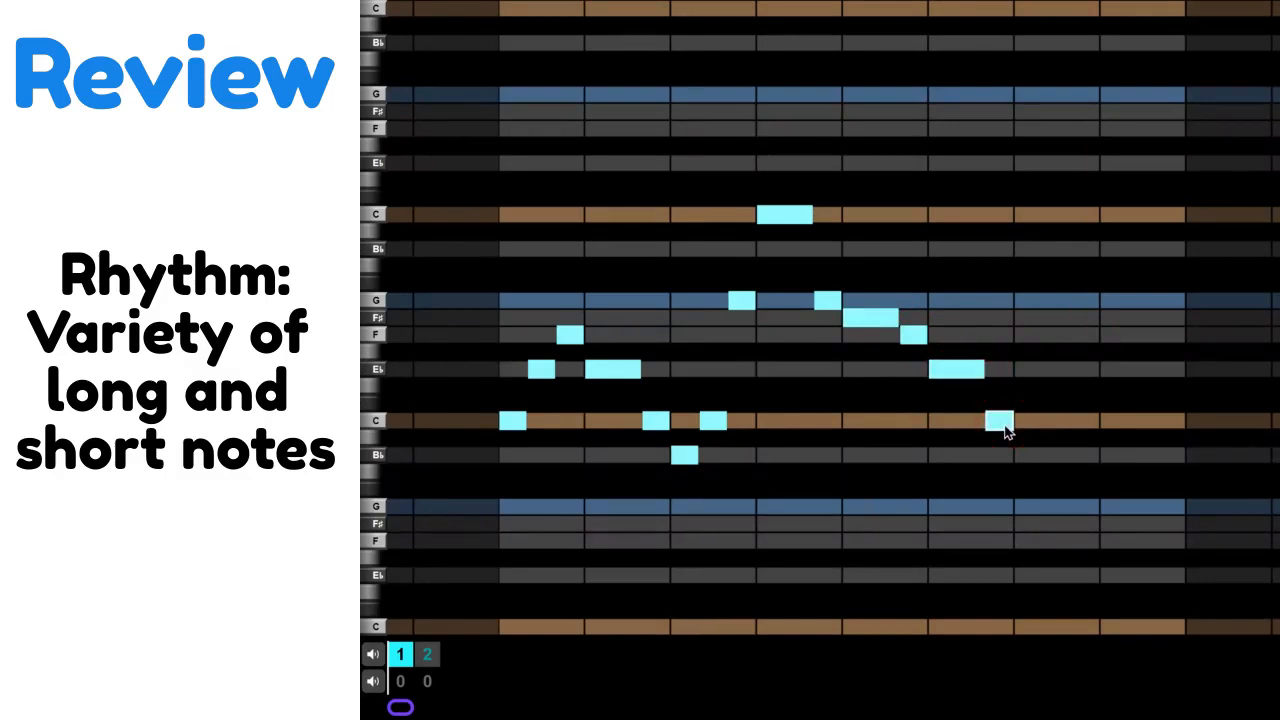
click(1015, 455)
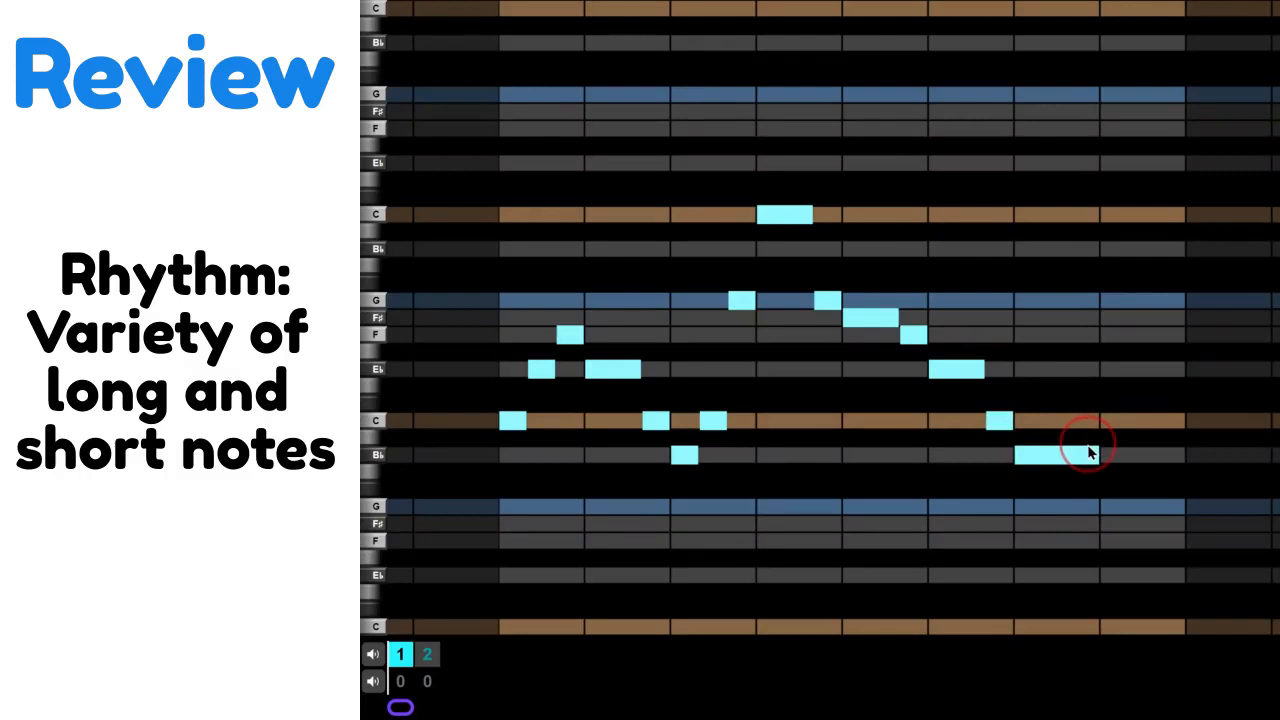
click(1055, 455)
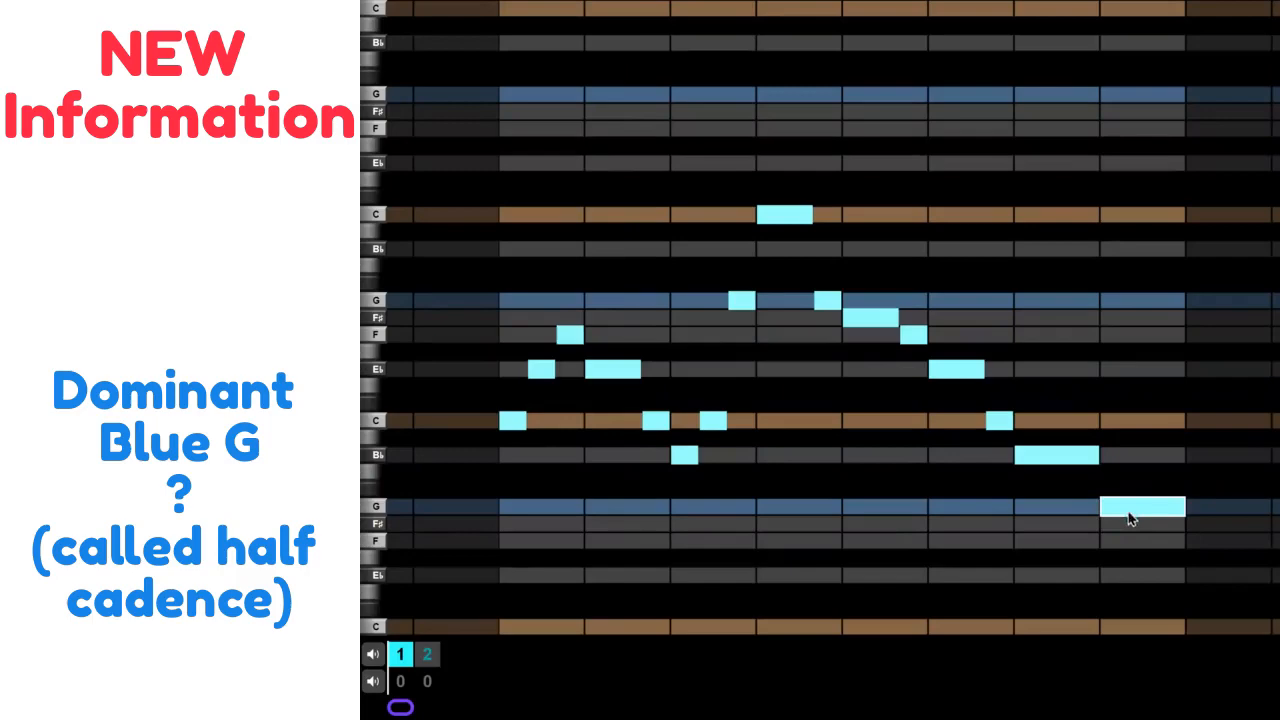
mouse_move(1135, 295)
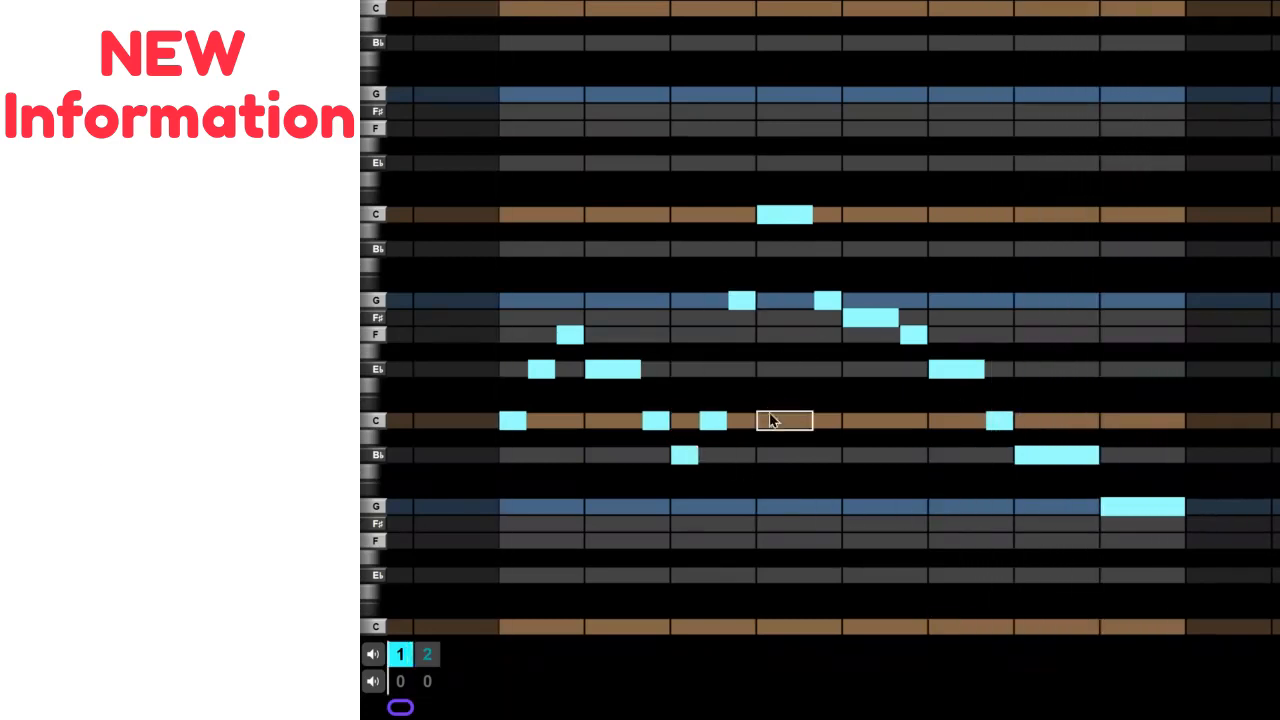
mouse_move(712, 524)
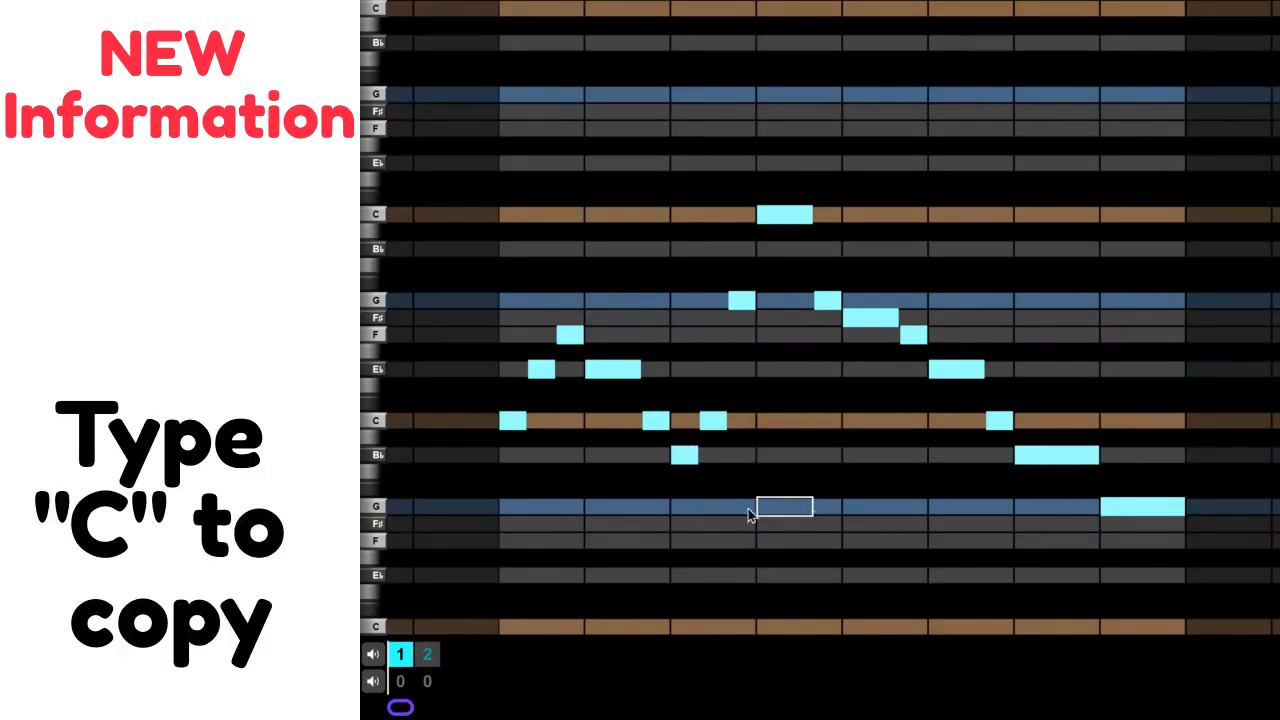
Copy the part one melody into pattern 2
click(427, 654)
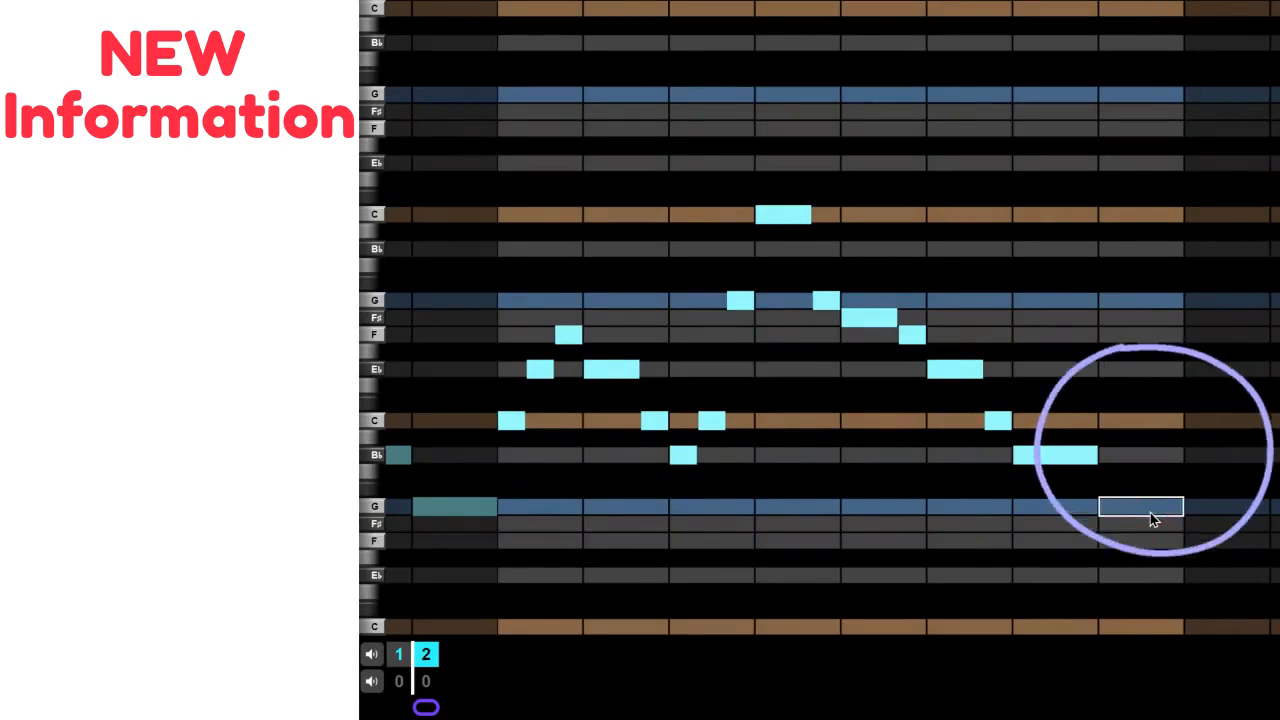
Delete the final low G note from part two
click(1140, 420)
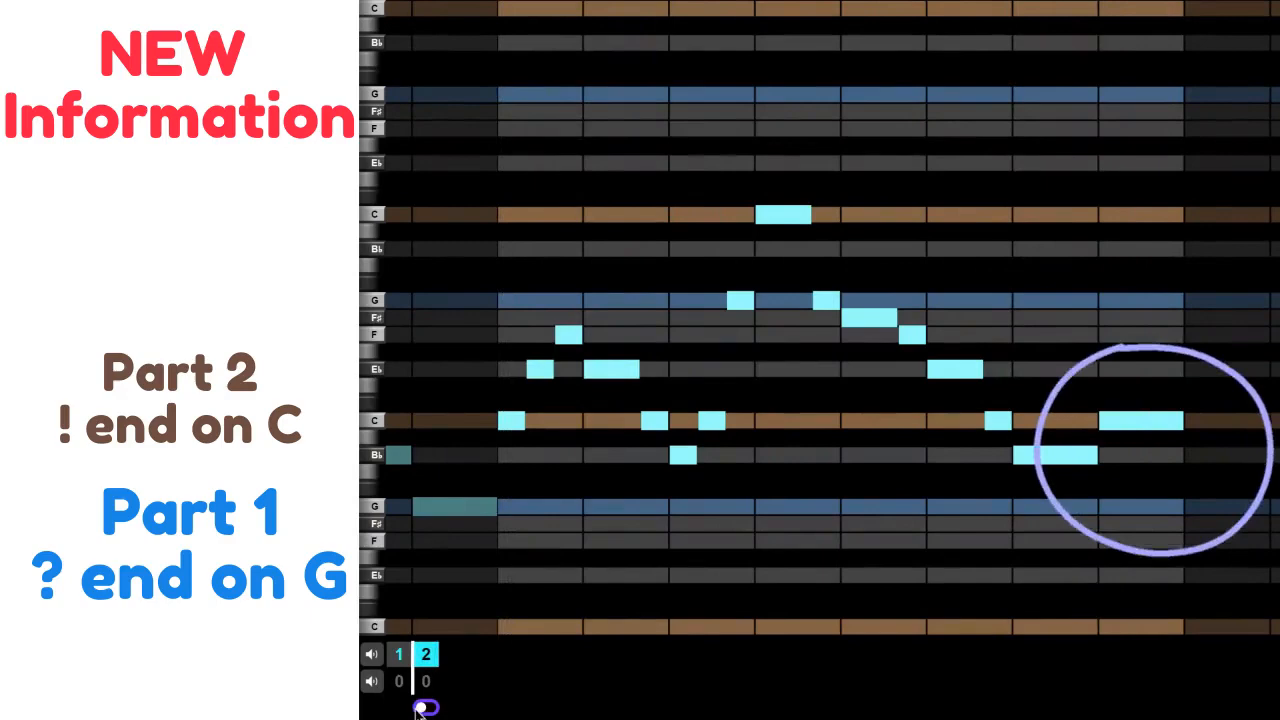
Play both melody parts in sequence, starting from part one ending on G
click(398, 654)
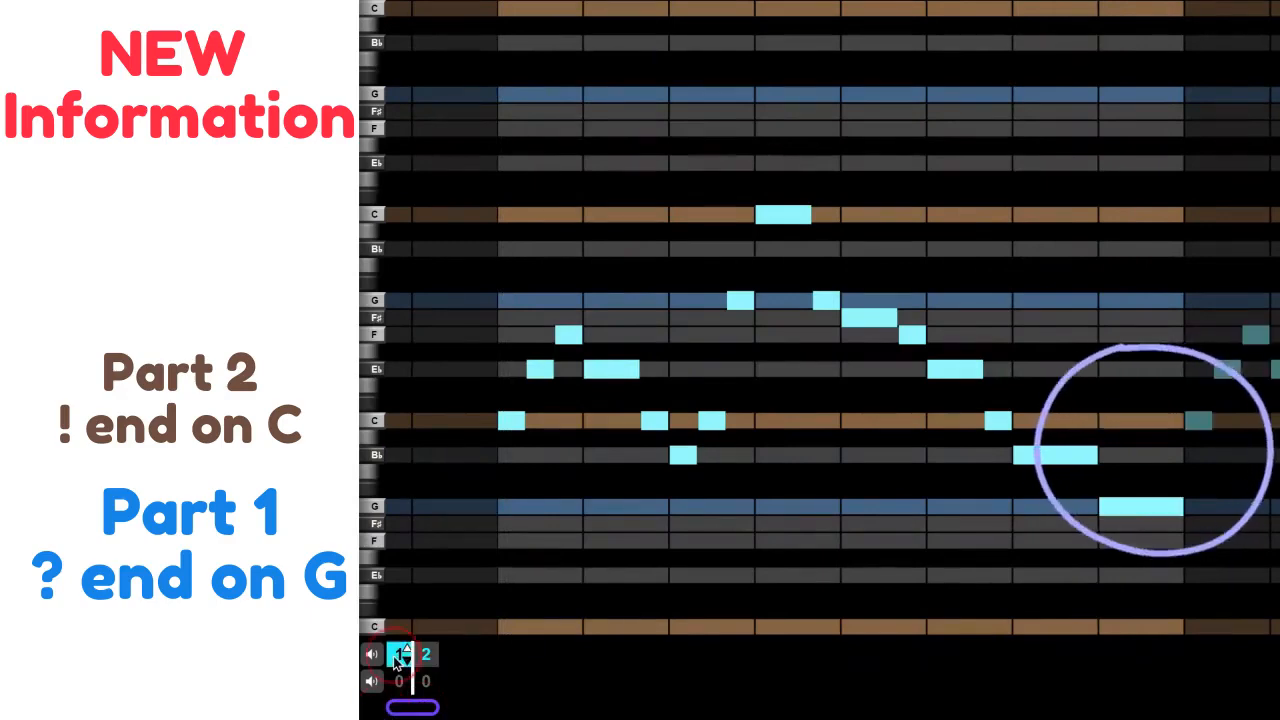
click(426, 654)
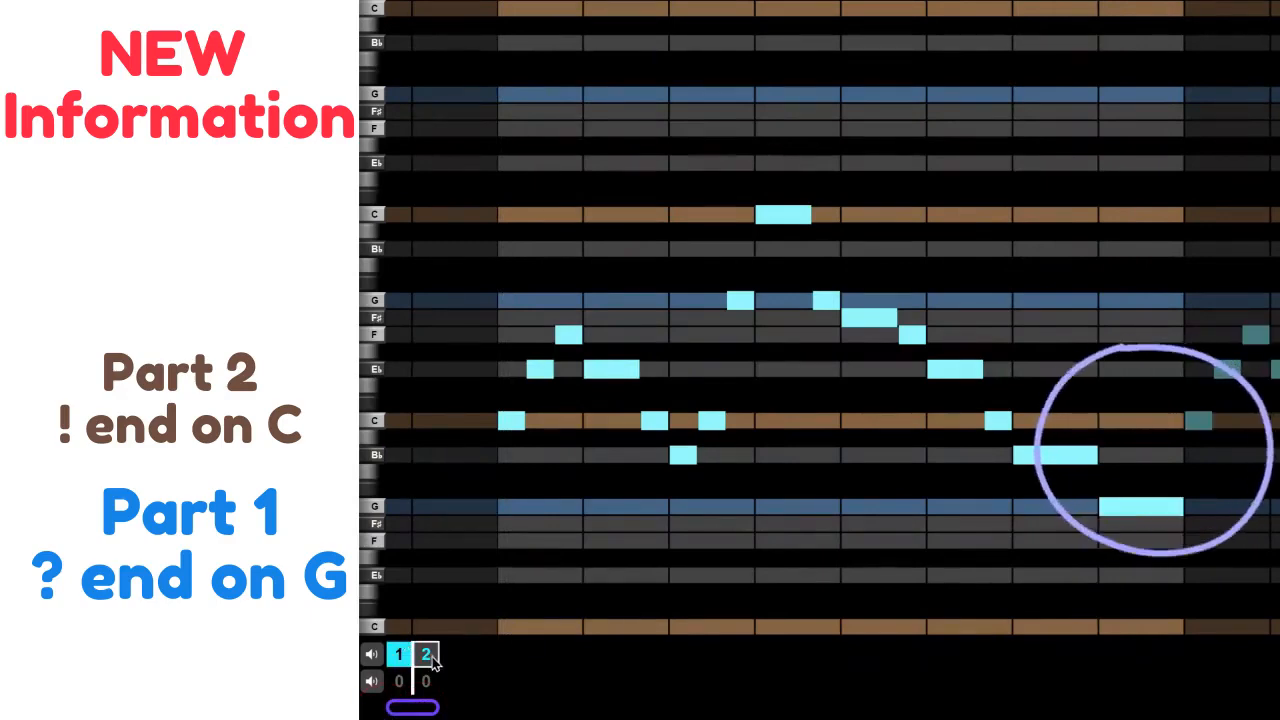
click(398, 654)
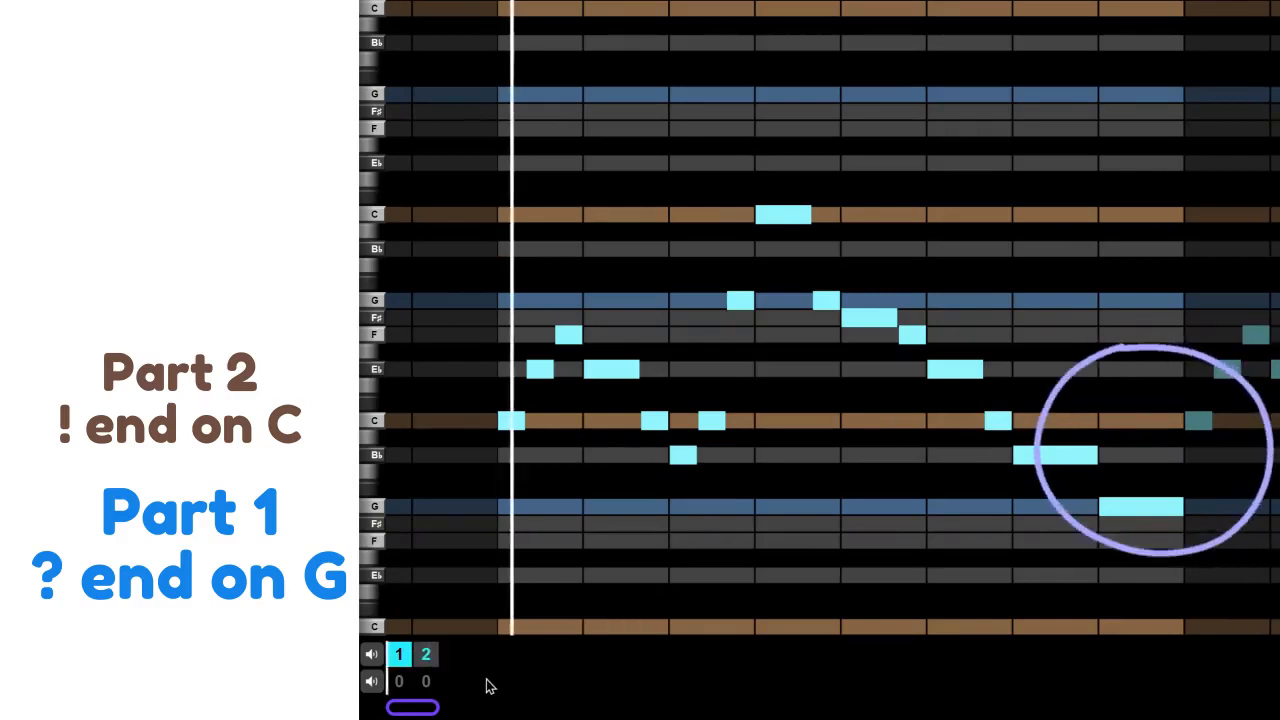
click(398, 654)
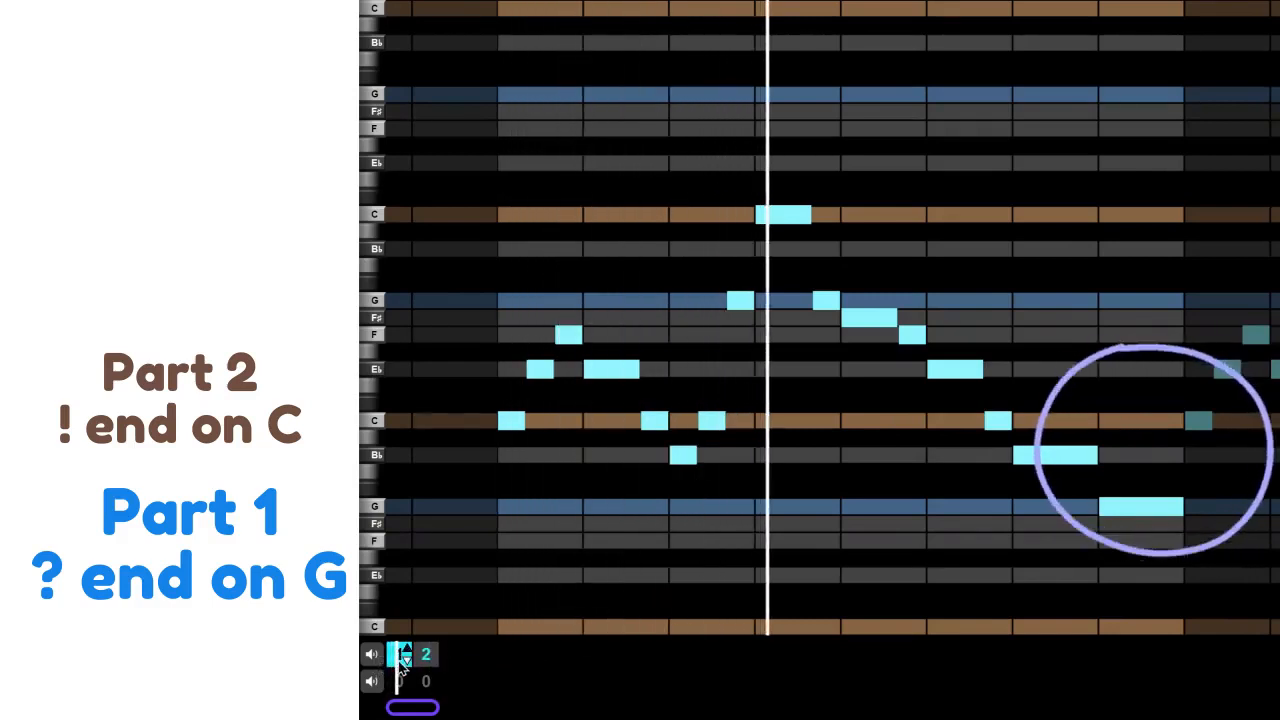